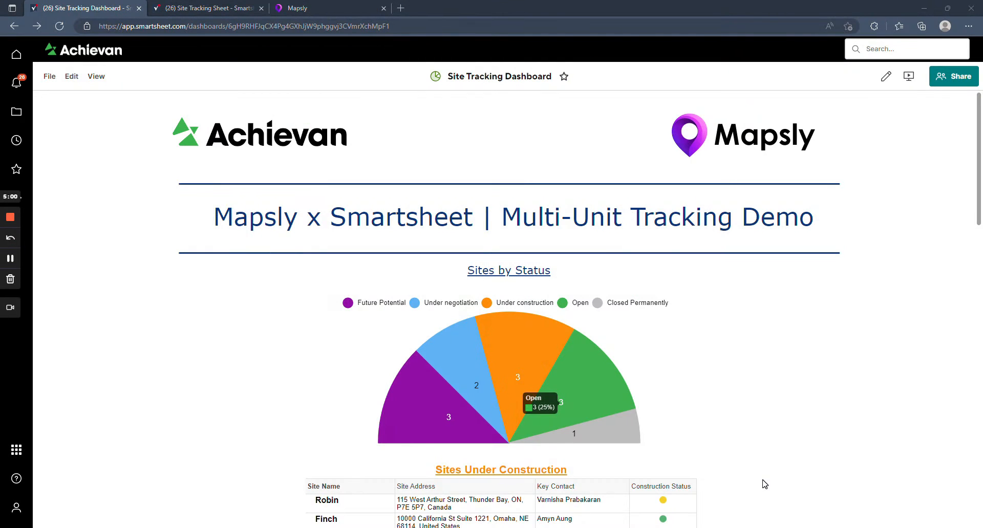
{"action": "mouse_move", "coordinate": [752, 437]}
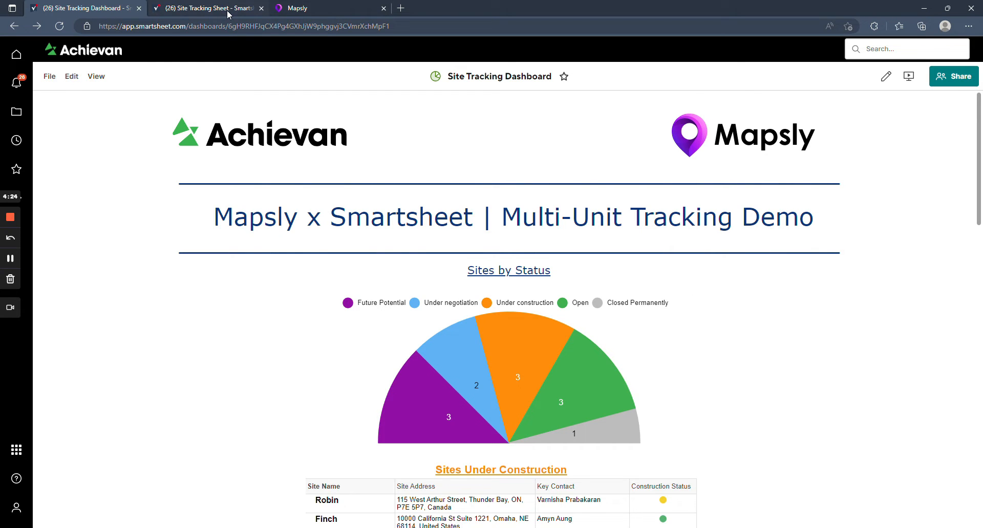
Step: Review the Site Tracking Sheet's Status and Construction Status columns, then return to Mapsly
{"action": "left_click", "coordinate": [207, 8]}
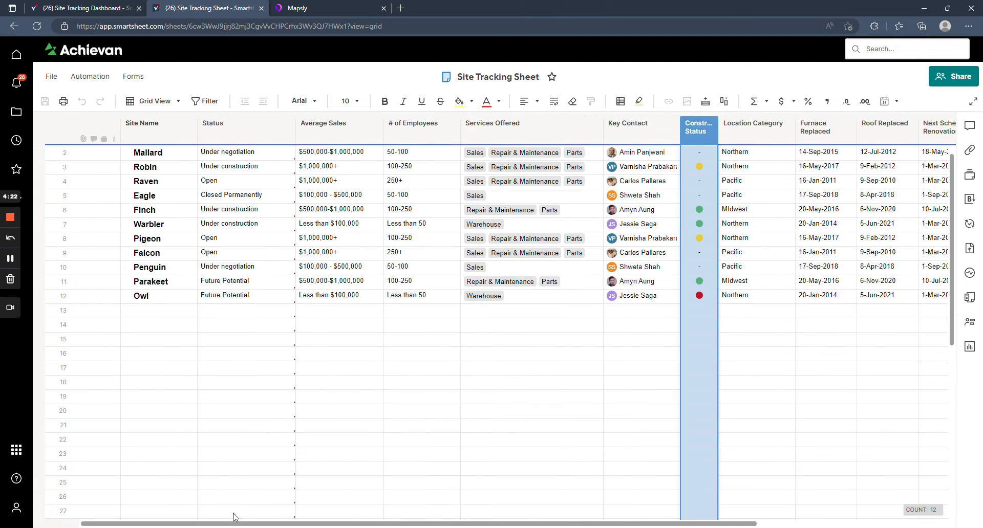
{"action": "left_click", "coordinate": [339, 453]}
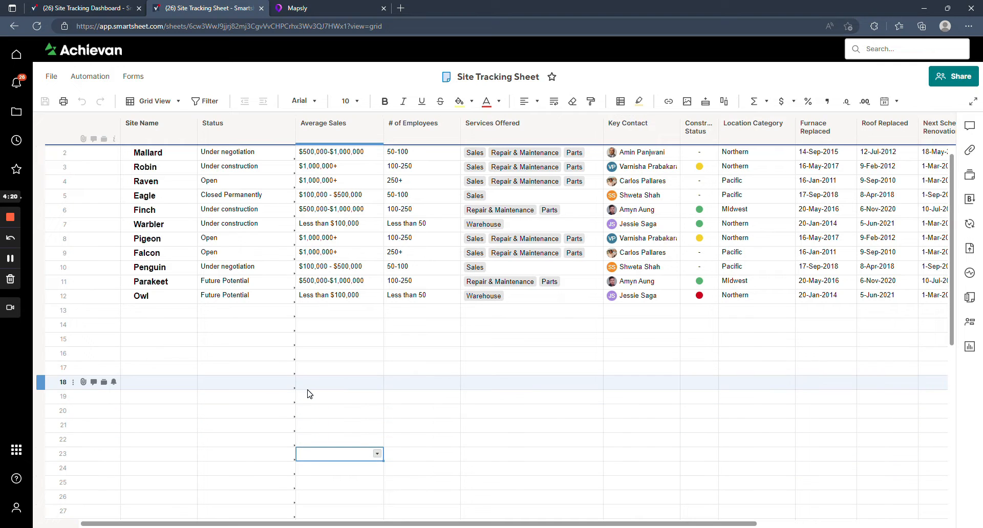
{"action": "left_click", "coordinate": [246, 122]}
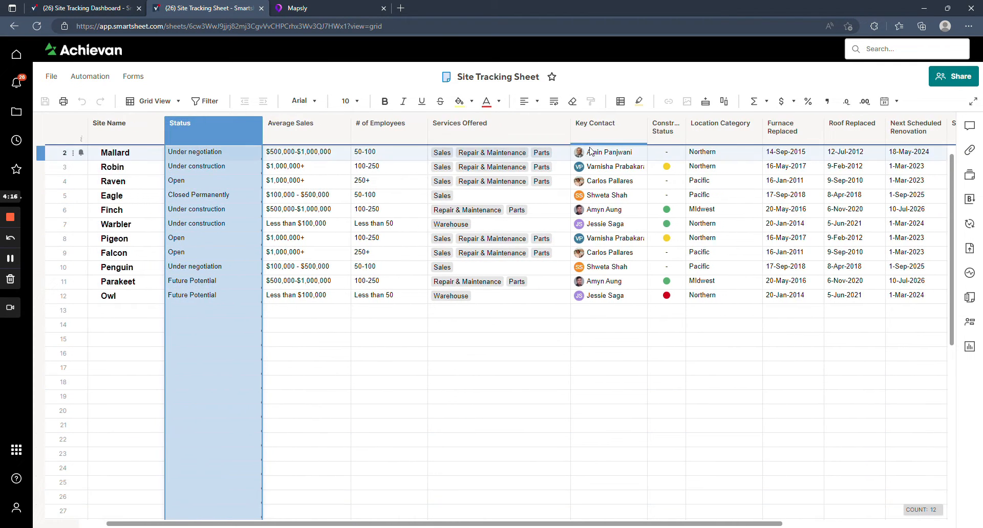
{"action": "left_click", "coordinate": [666, 130]}
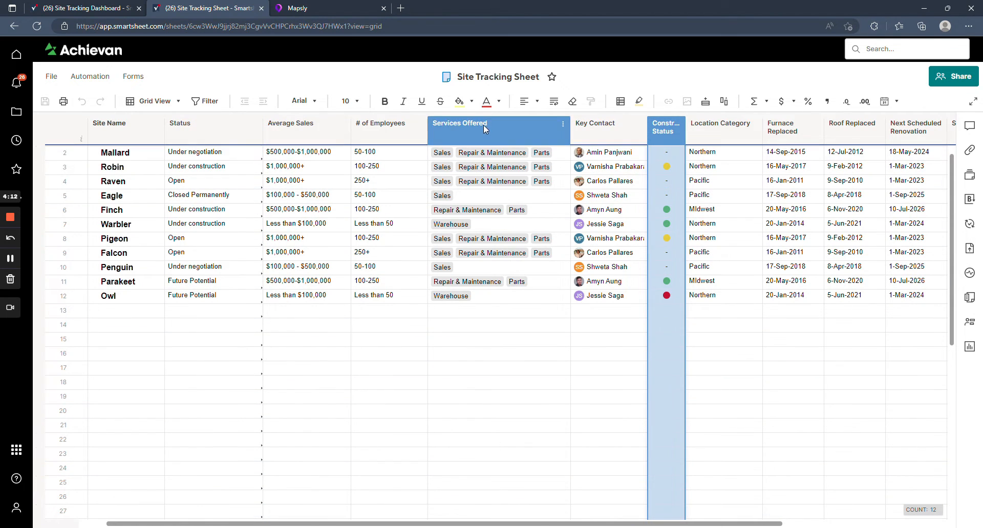
{"action": "scroll", "scroll_direction": "right", "scroll_amount": 3}
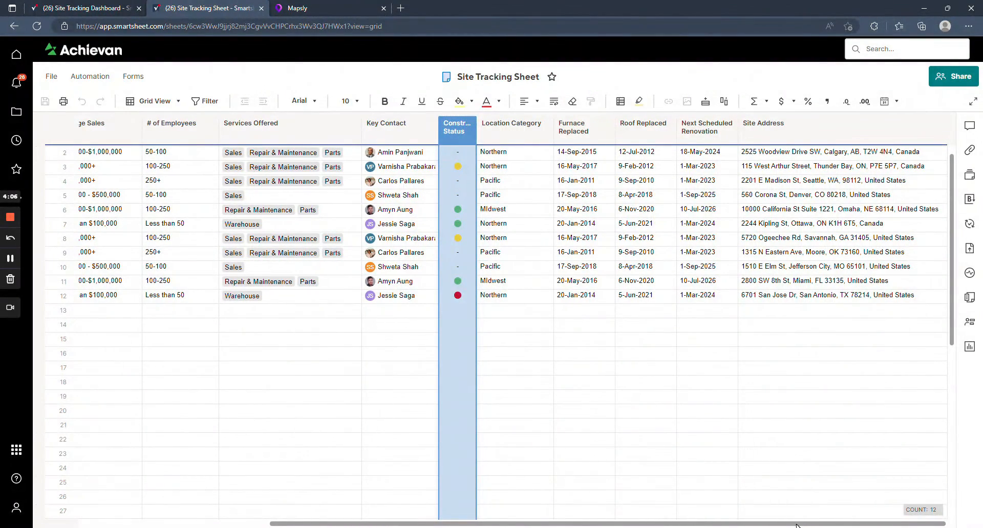
{"action": "left_click", "coordinate": [258, 210]}
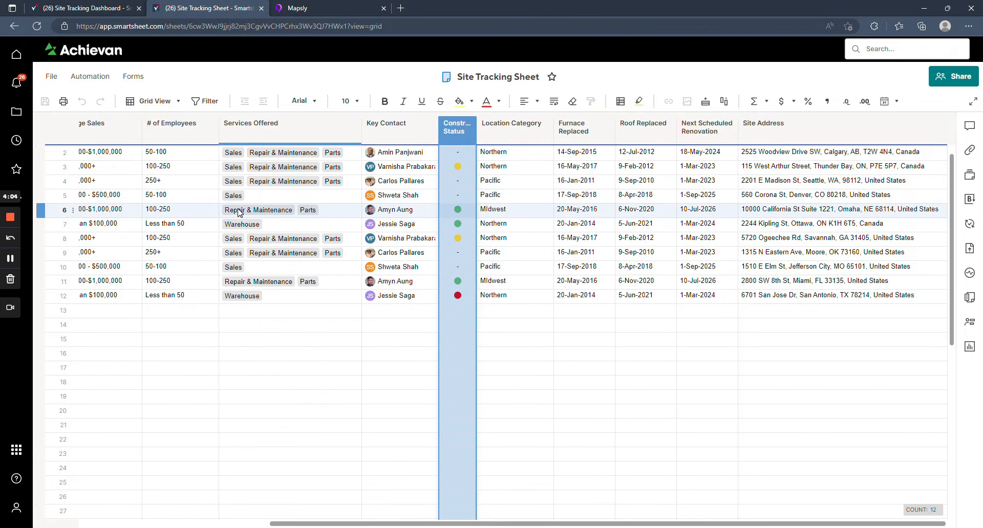
{"action": "left_click", "coordinate": [331, 8]}
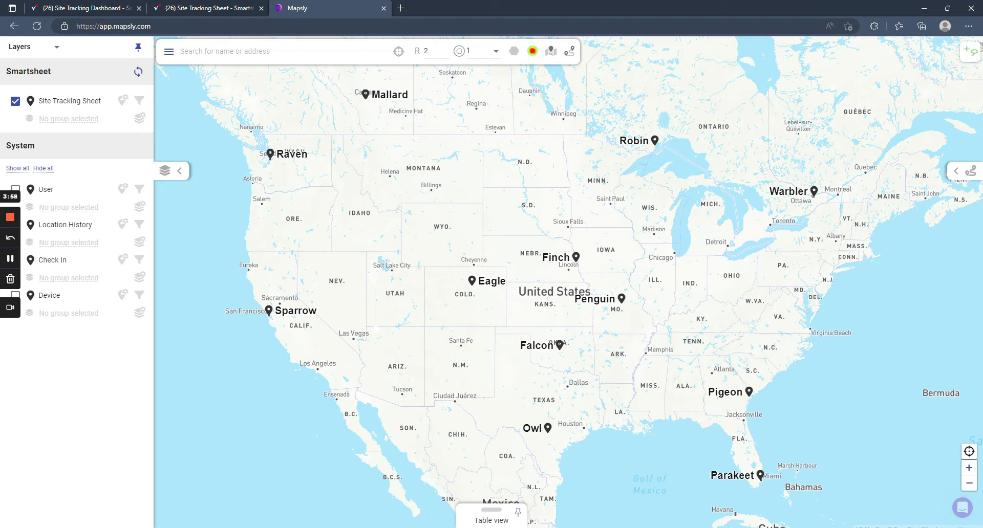
{"action": "mouse_move", "coordinate": [97, 127]}
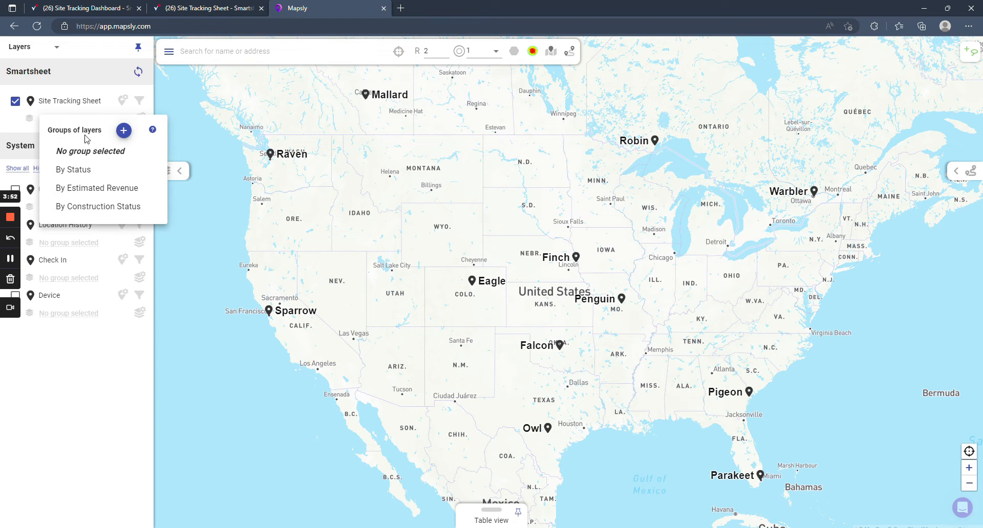
Step: Group the Site Tracking Sheet layer's map pins By Status
{"action": "left_click", "coordinate": [73, 169]}
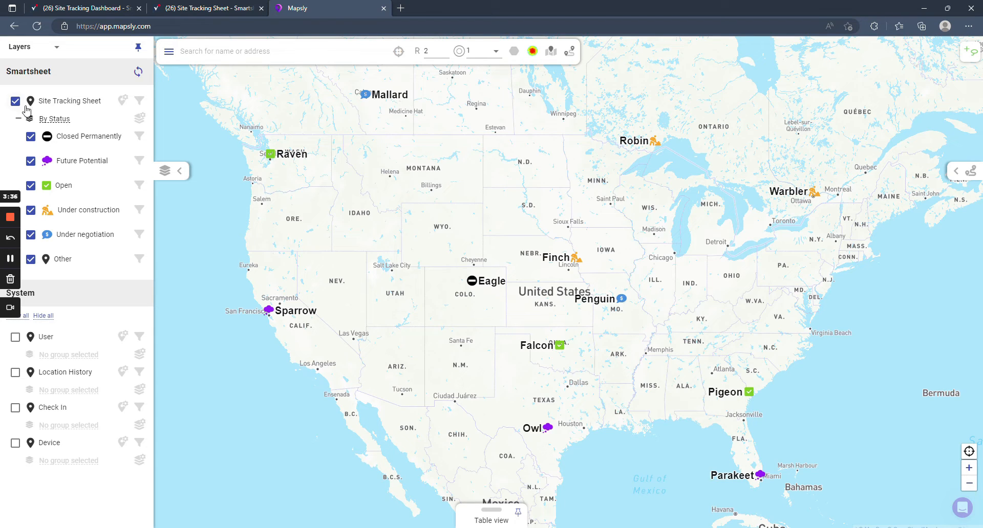
{"action": "left_click", "coordinate": [29, 118]}
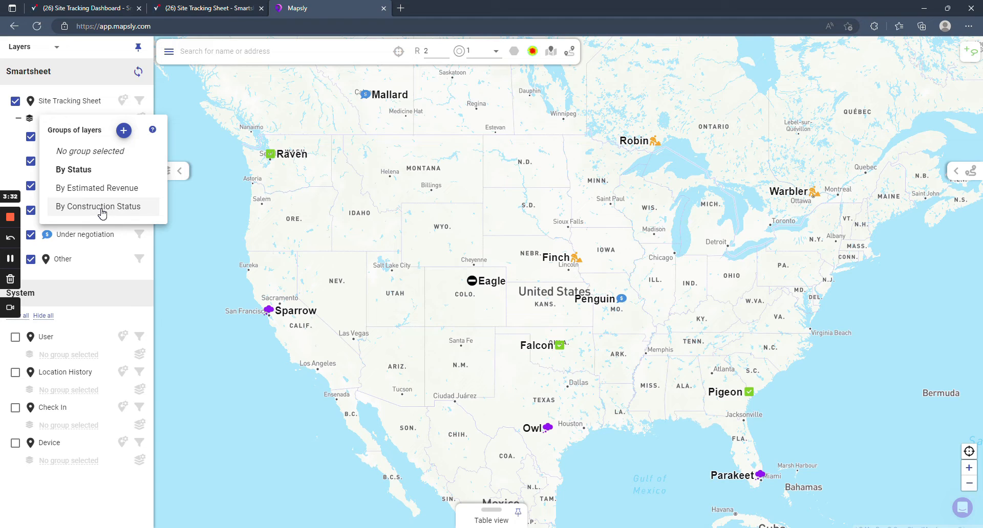
Step: Group pins By Construction Status and show Owl's record card with its Red status
{"action": "left_click", "coordinate": [98, 205]}
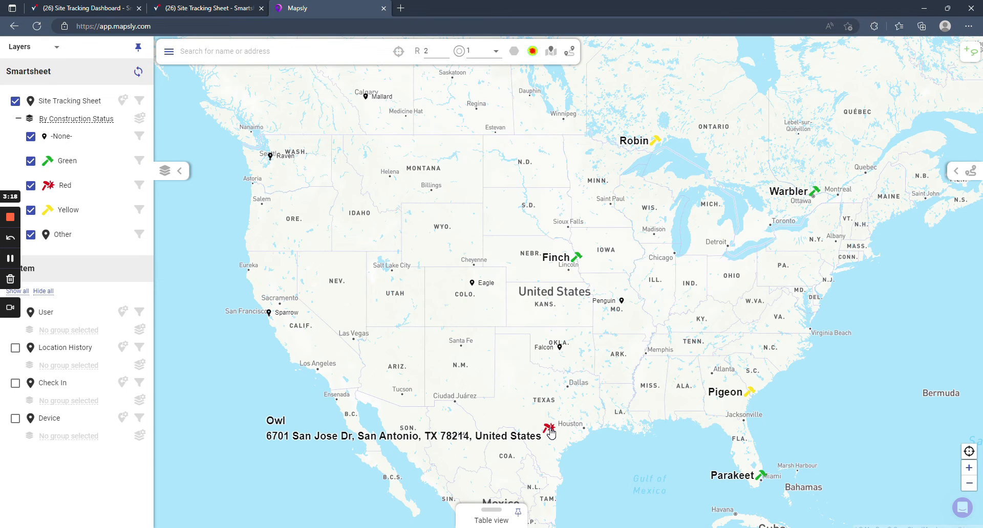
{"action": "left_click", "coordinate": [550, 431]}
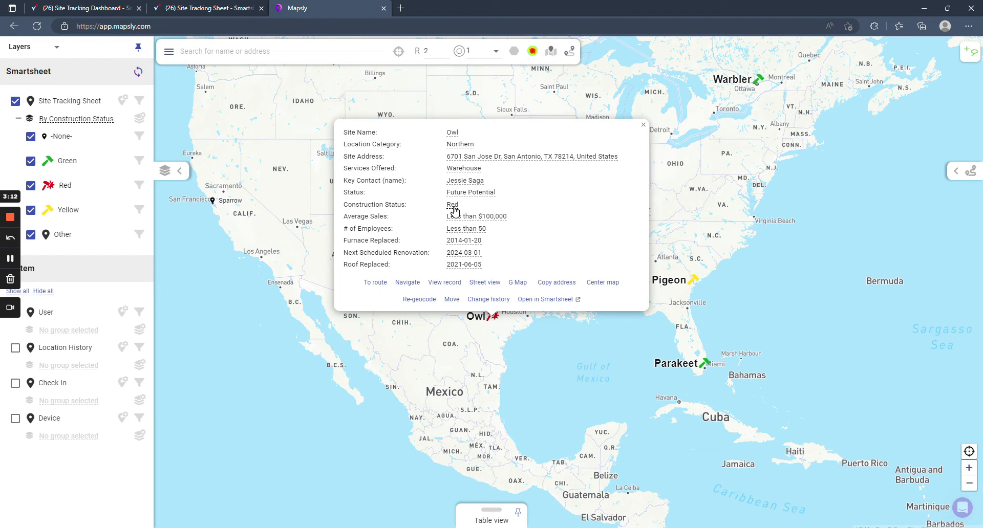
Step: Change Owl's Construction Status to Green, save it back to Smartsheet and close the card
{"action": "left_click", "coordinate": [452, 205]}
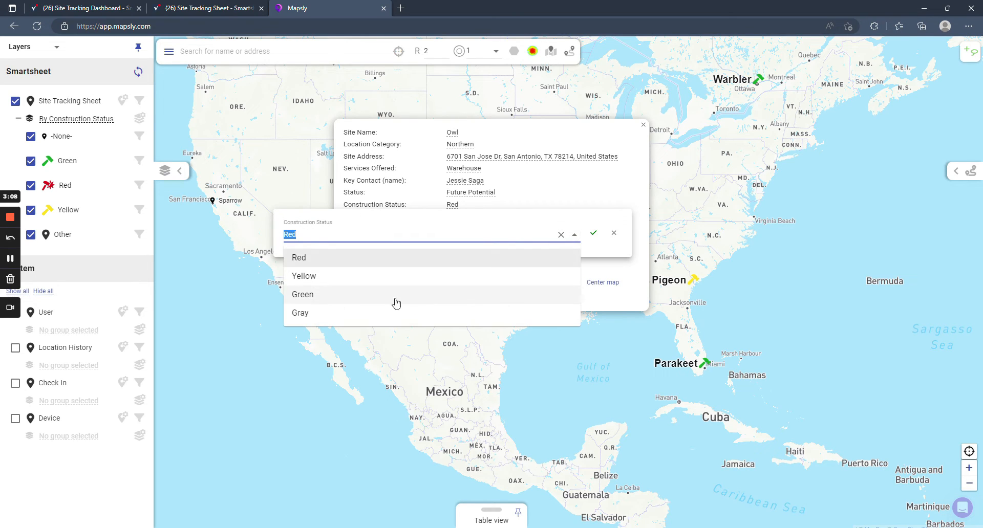
{"action": "left_click", "coordinate": [303, 295]}
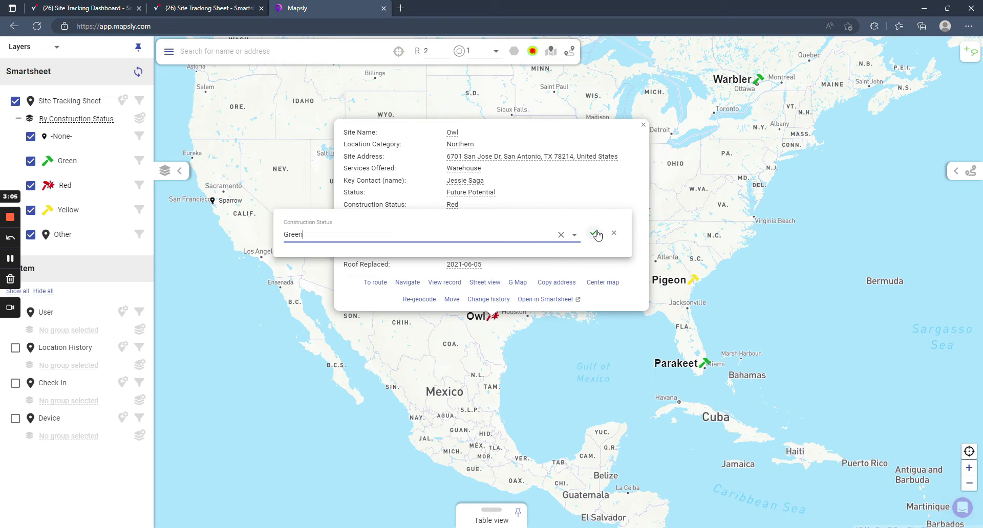
{"action": "left_click", "coordinate": [594, 234]}
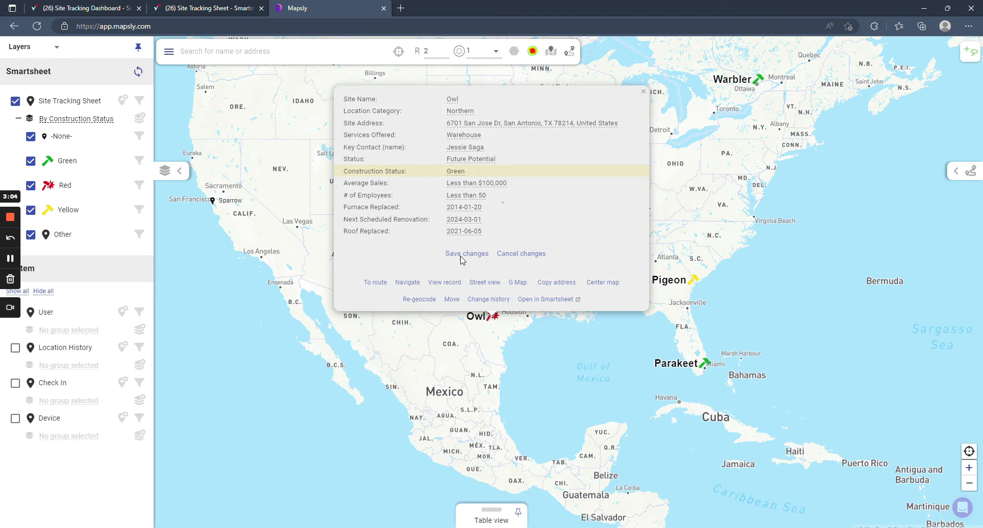
{"action": "left_click", "coordinate": [467, 253]}
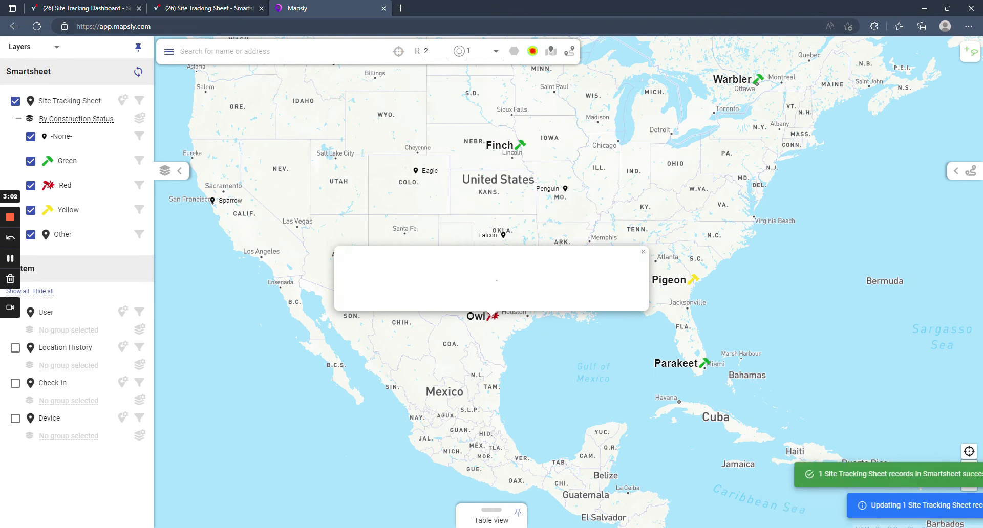
{"action": "left_click", "coordinate": [643, 251]}
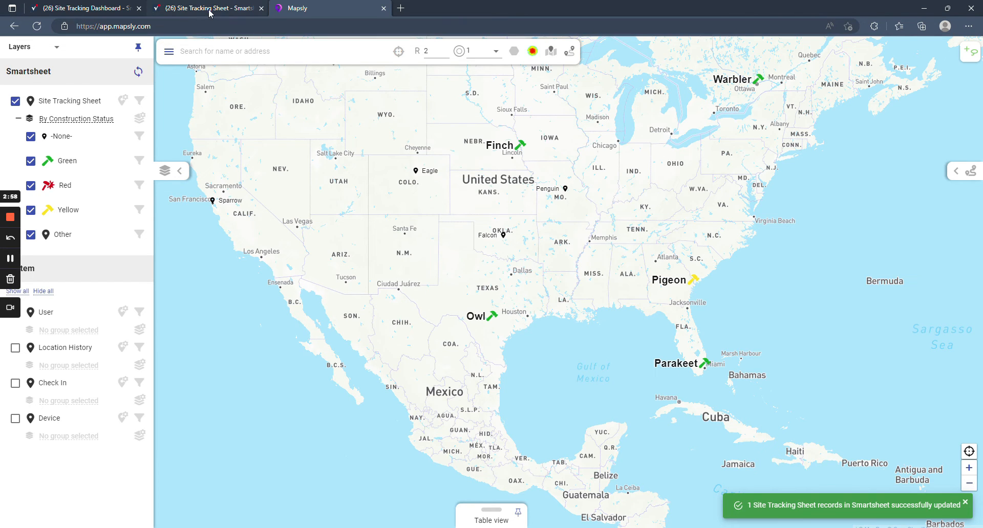
Step: Verify Owl's Construction Status cell in the Site Tracking Sheet now shows a green dot
{"action": "left_click", "coordinate": [207, 8]}
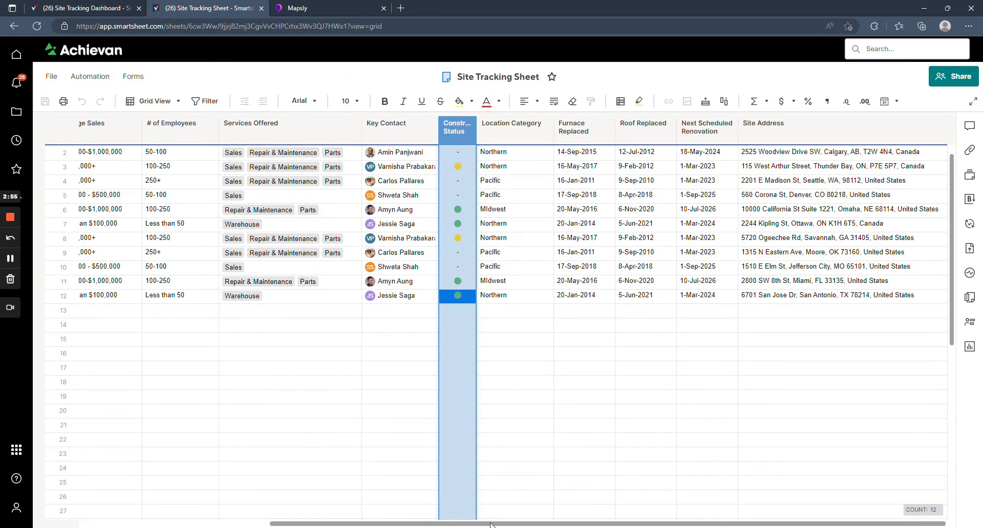
{"action": "scroll", "scroll_direction": "left", "scroll_amount": 3}
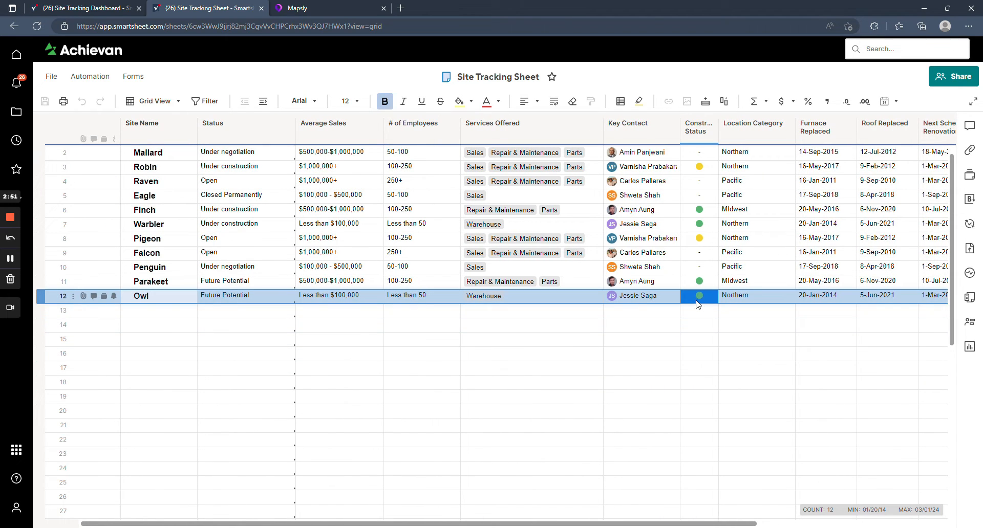
{"action": "left_click", "coordinate": [654, 412]}
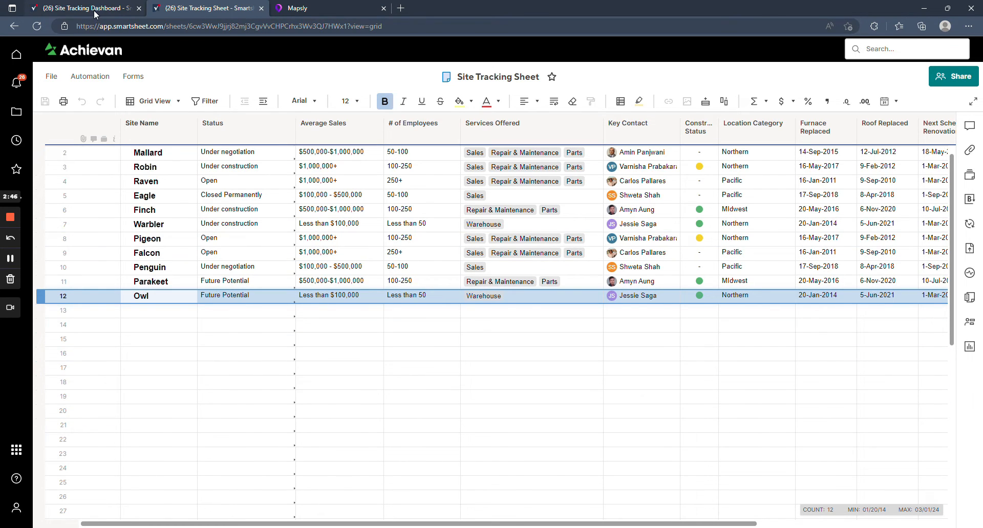
Step: Review the dashboard's Sites by Status chart, site tables and embedded Mapsly map
{"action": "left_click", "coordinate": [85, 7]}
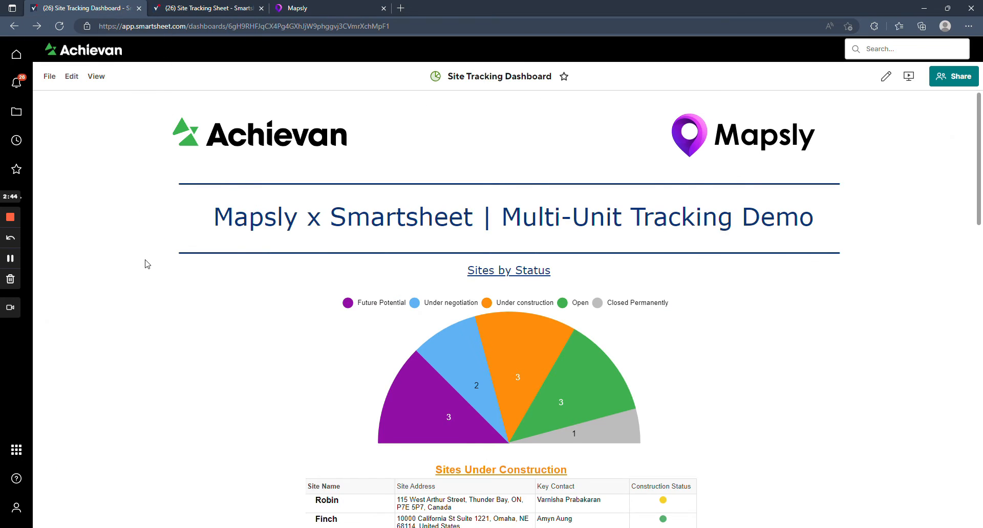
{"action": "mouse_move", "coordinate": [136, 296]}
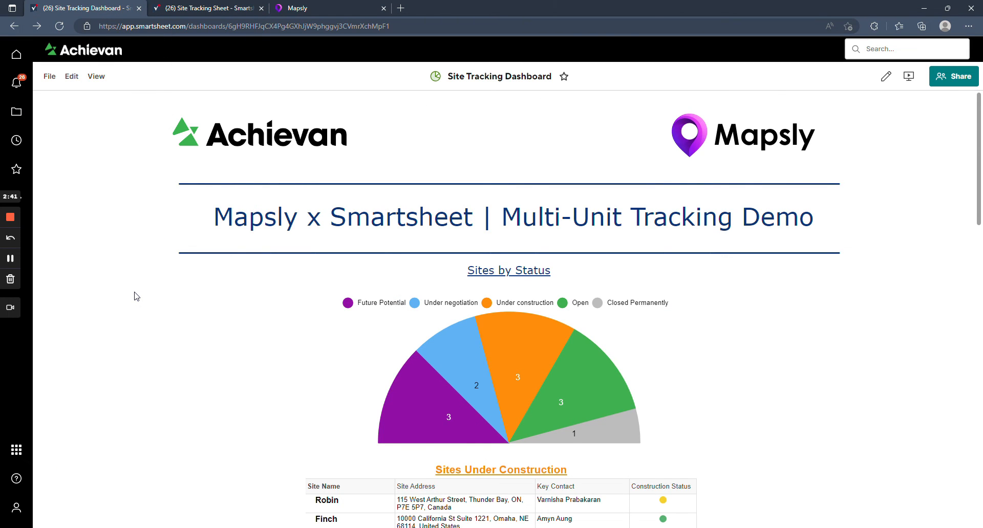
{"action": "mouse_move", "coordinate": [121, 232]}
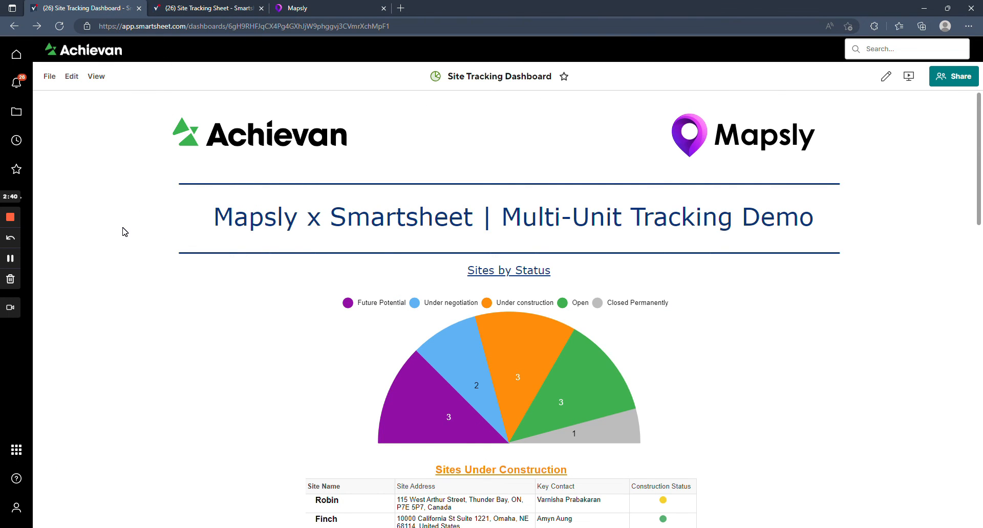
{"action": "scroll", "scroll_direction": "down", "scroll_amount": 3}
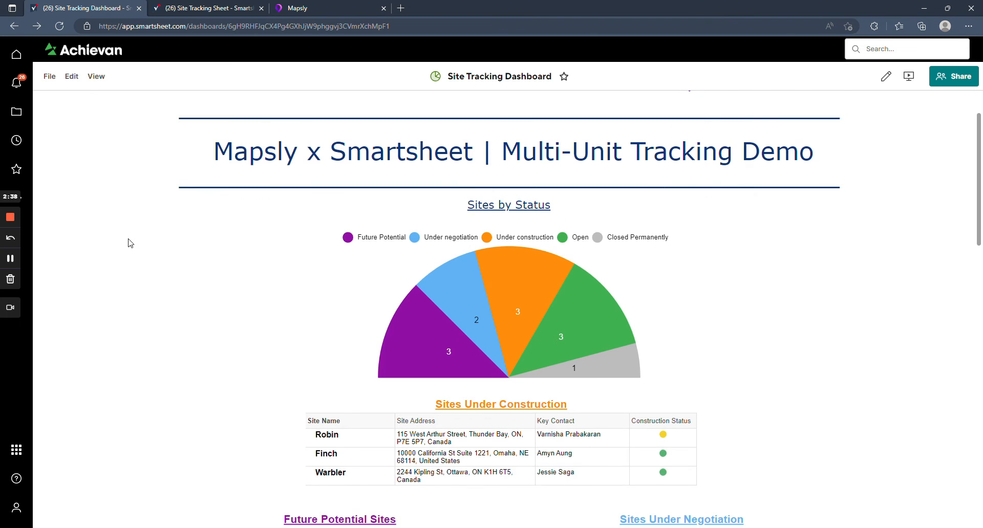
{"action": "scroll", "scroll_direction": "down", "scroll_amount": 3}
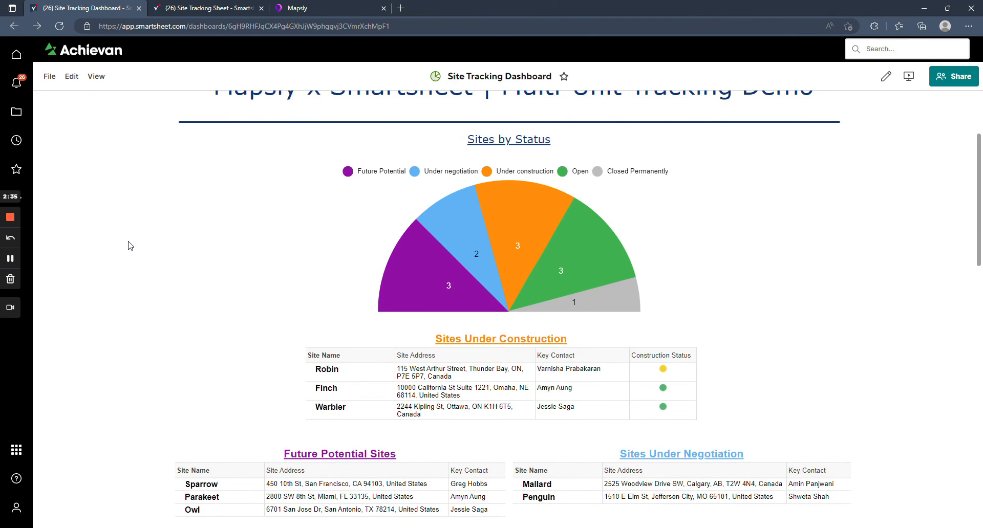
{"action": "scroll", "scroll_direction": "down", "scroll_amount": 3}
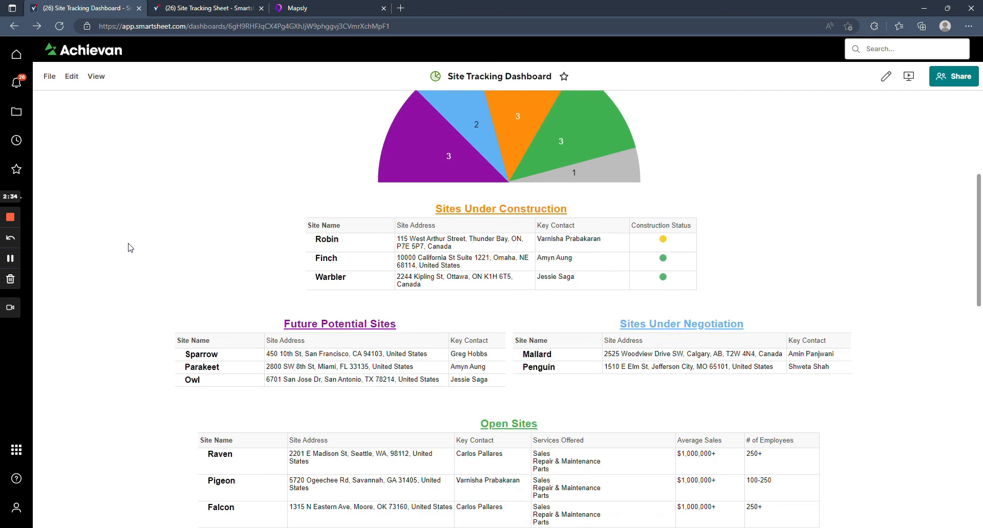
{"action": "scroll", "scroll_direction": "down", "scroll_amount": 3}
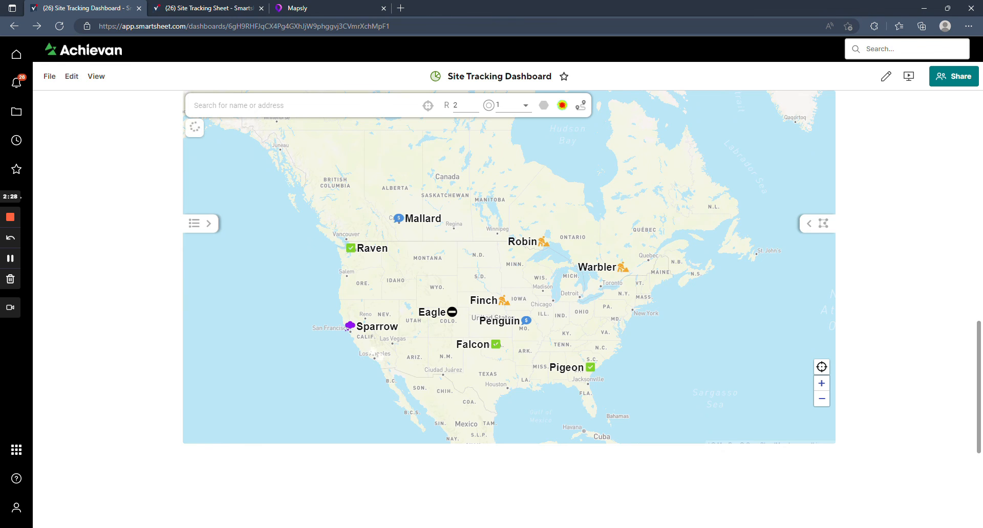
{"action": "left_click", "coordinate": [350, 325]}
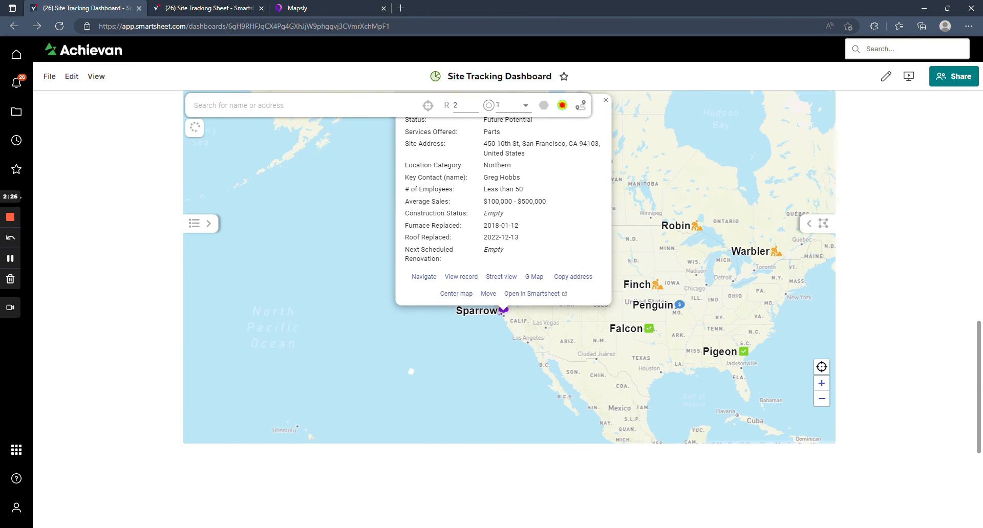
{"action": "left_click", "coordinate": [605, 100]}
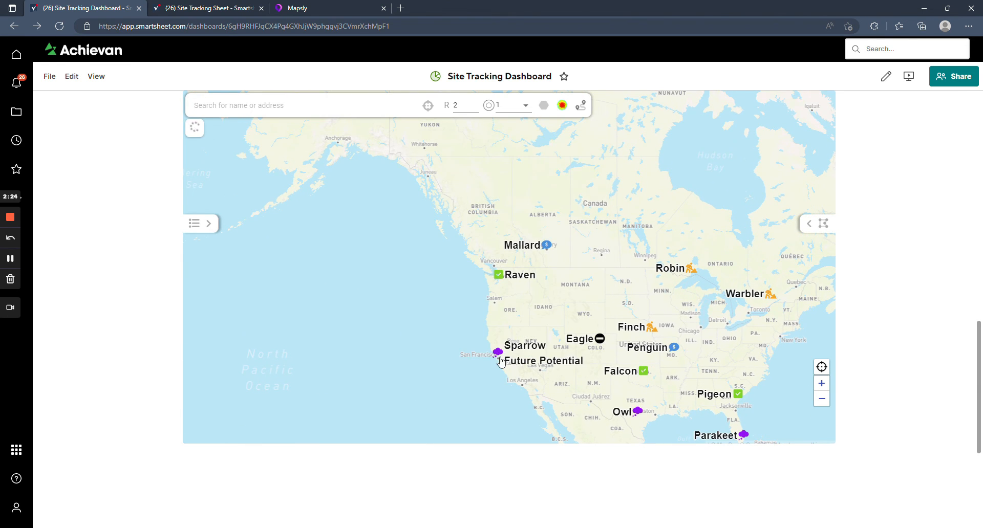
{"action": "left_click", "coordinate": [498, 354]}
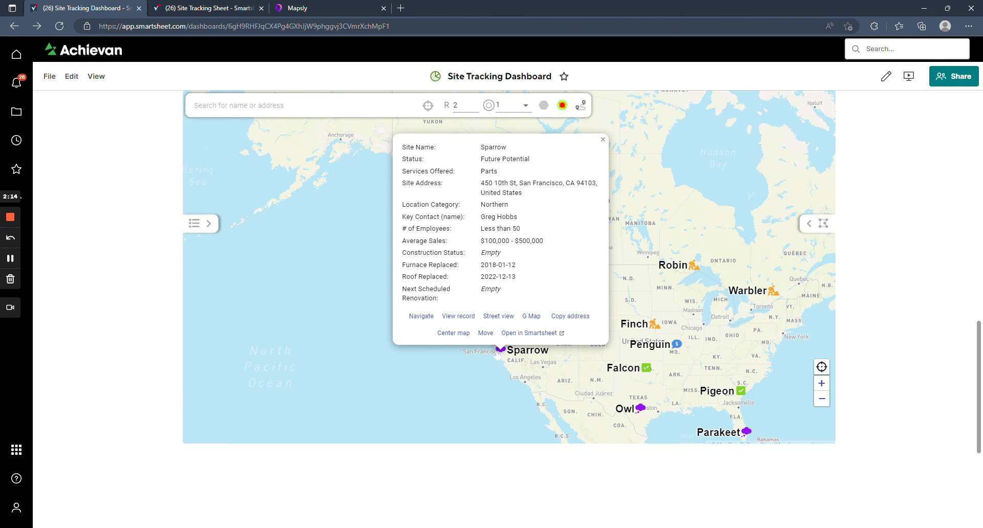
{"action": "mouse_move", "coordinate": [22, 231]}
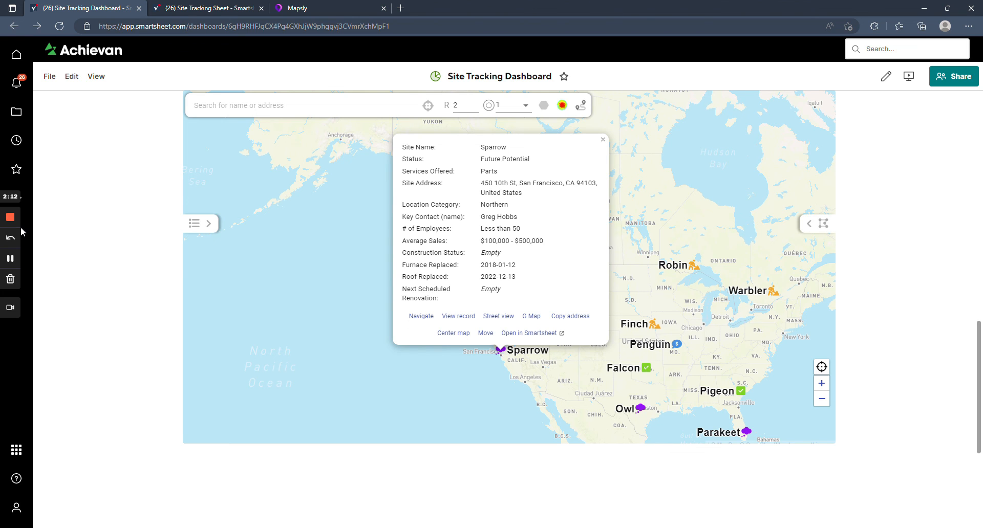